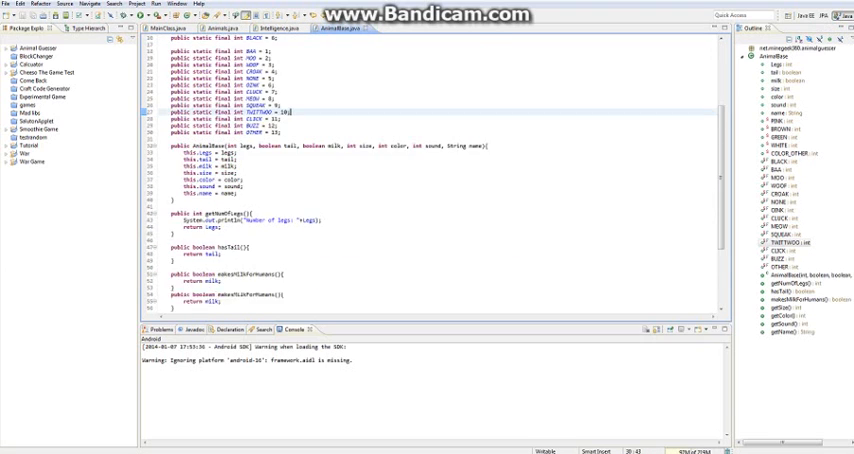
Review the guesser class code and run the Animal Guesser so its welcome dialog appears.
scroll("down", 3)
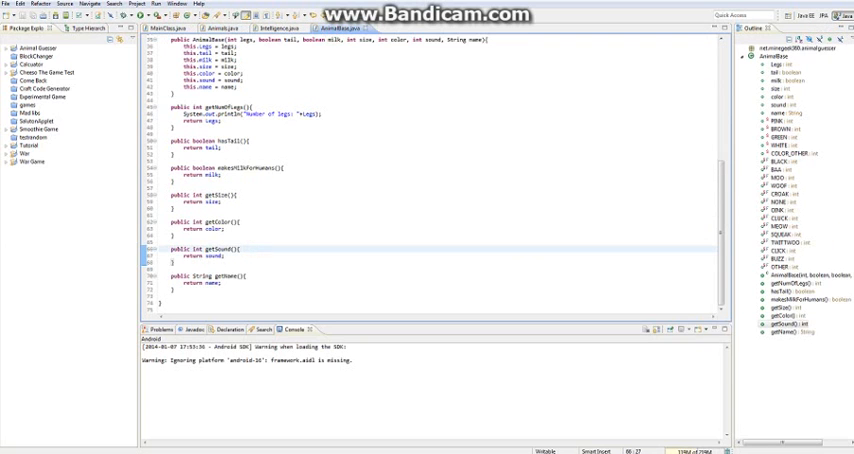
left_click(200, 256)
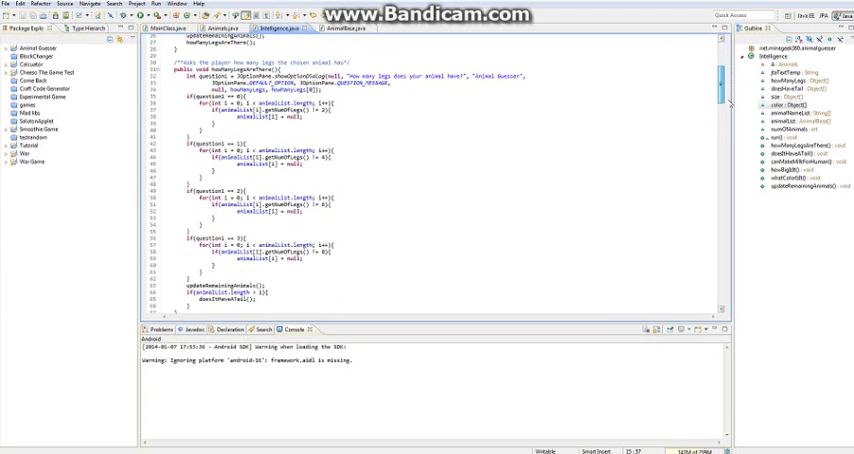
scroll("down", 3)
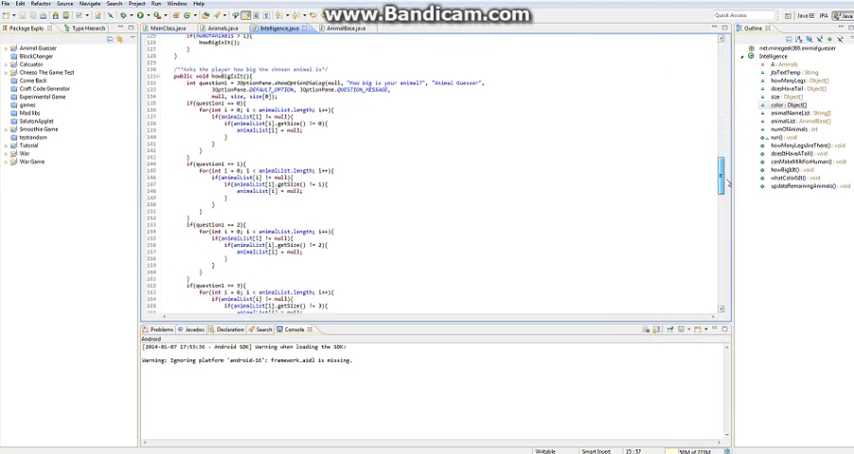
scroll("down", 3)
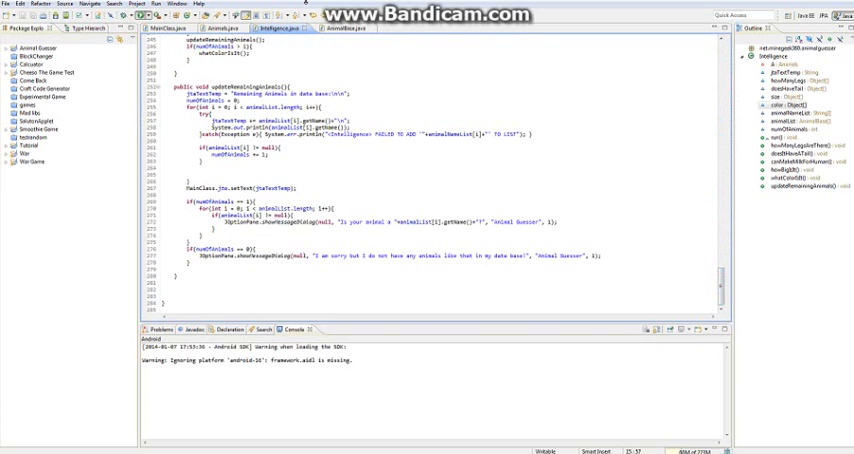
left_click(160, 16)
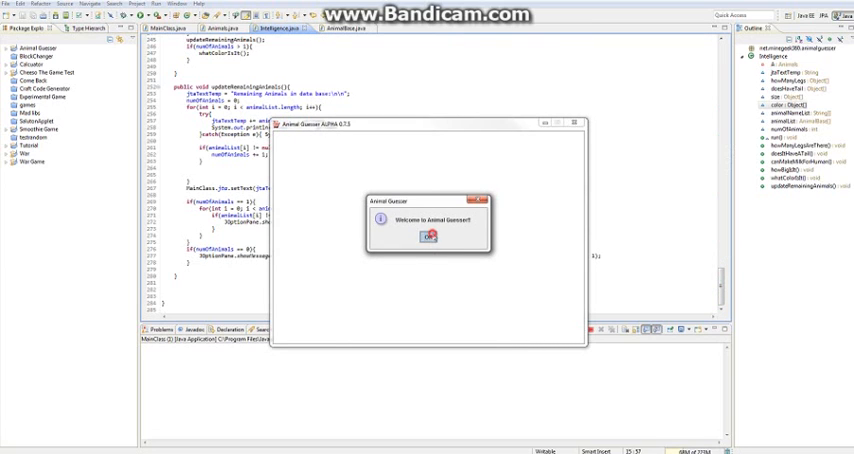
Dismiss the welcome, answer the opening and legs questions, and accept the spider guess.
left_click(428, 236)
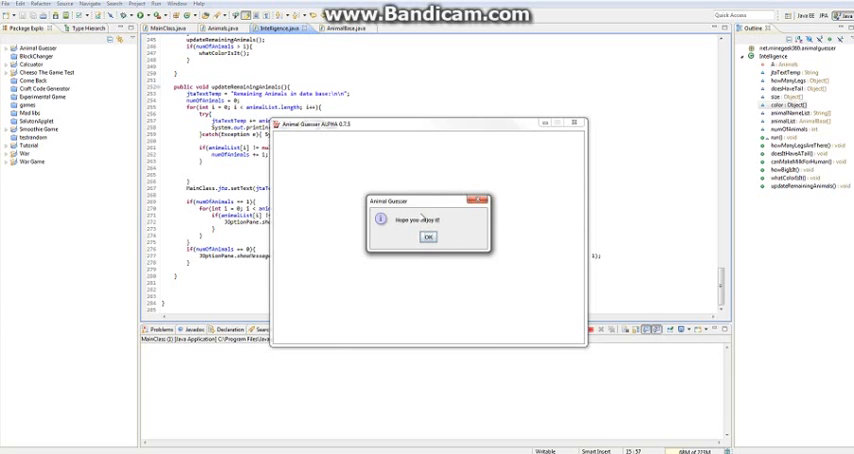
left_click(428, 236)
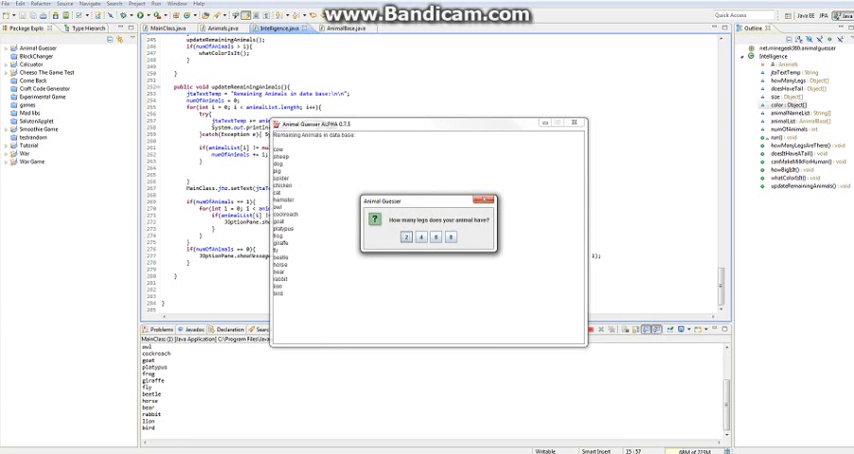
mouse_move(308, 244)
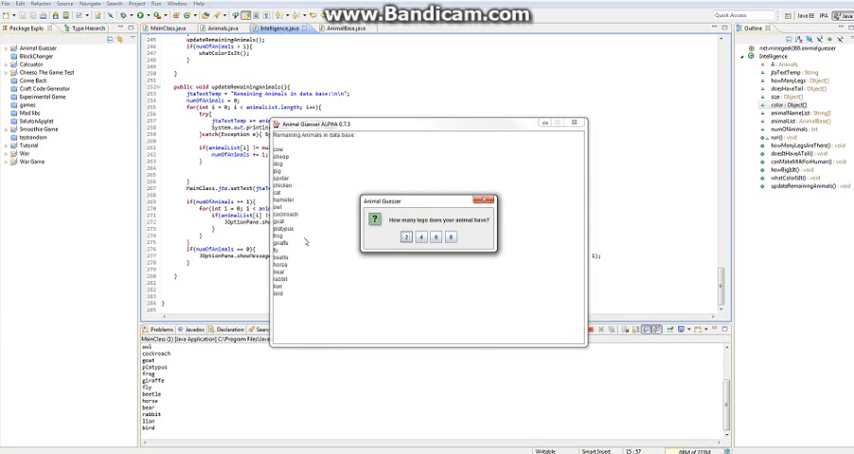
mouse_move(304, 244)
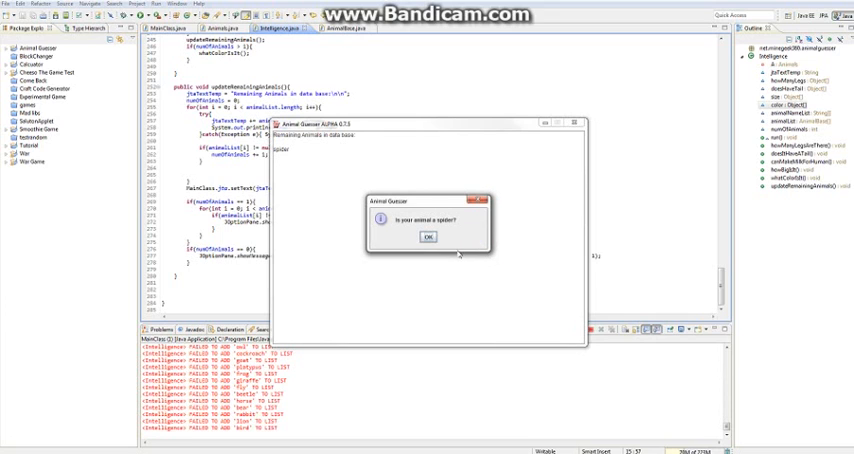
mouse_move(424, 238)
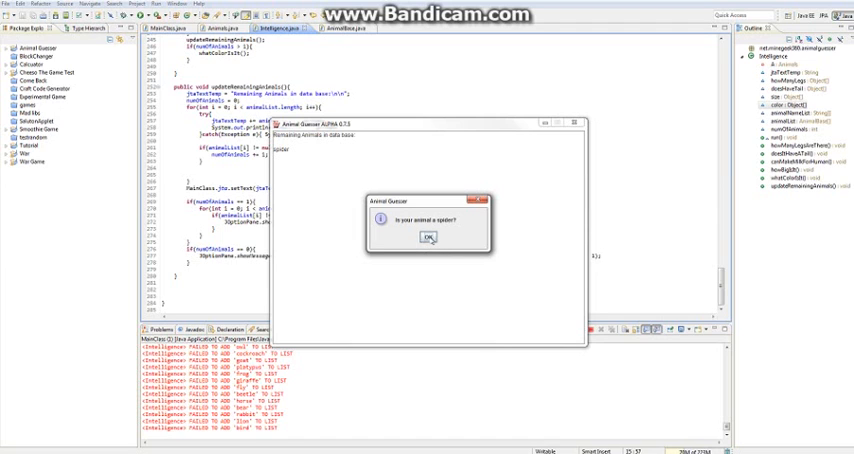
left_click(428, 236)
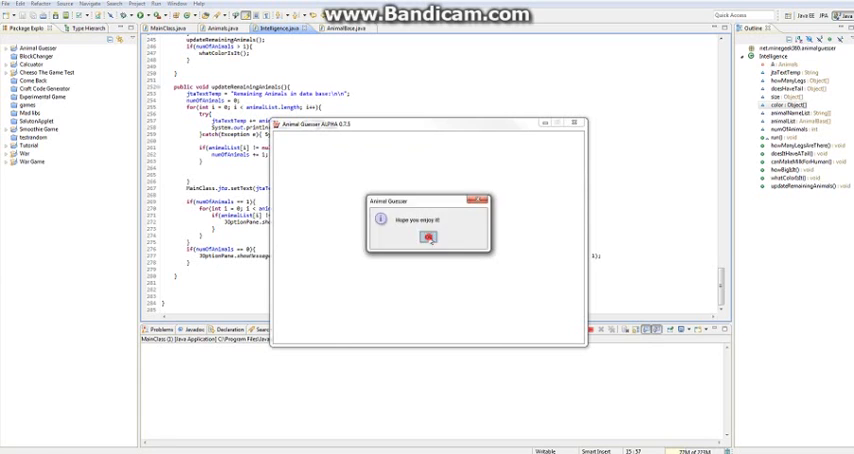
Begin a new round, give the animal's colour, and accept the program's guess.
left_click(428, 236)
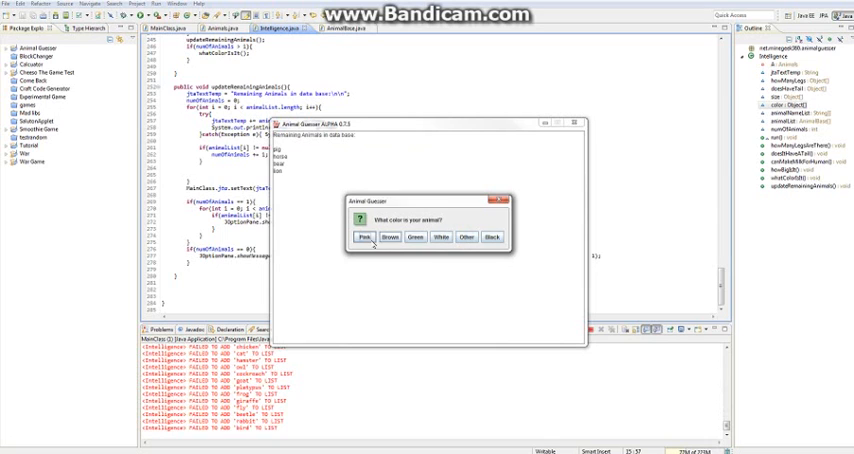
left_click(360, 236)
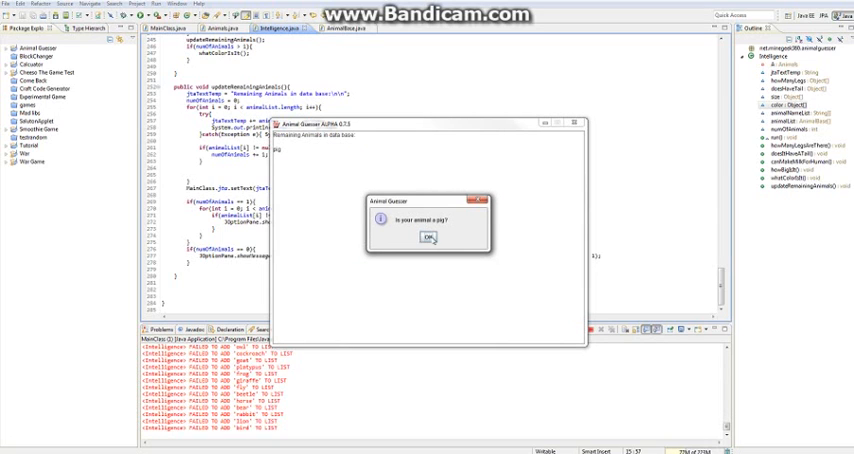
left_click(428, 236)
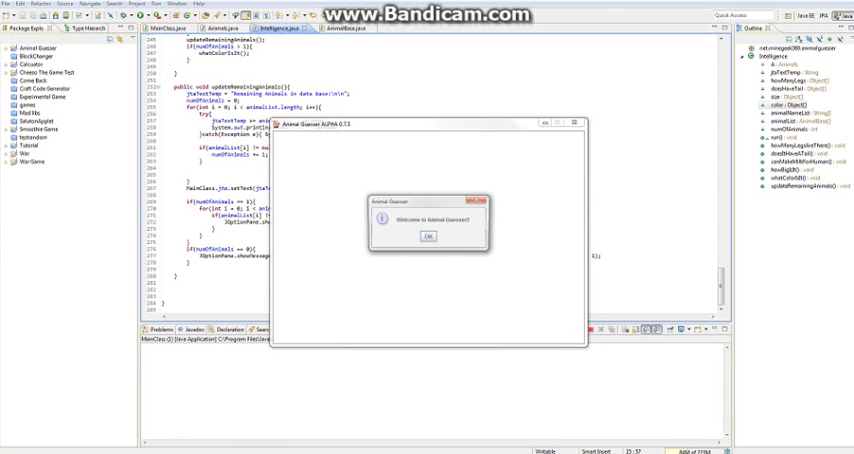
Start another round, answer the animal's size, and accept the resulting guess.
left_click(428, 236)
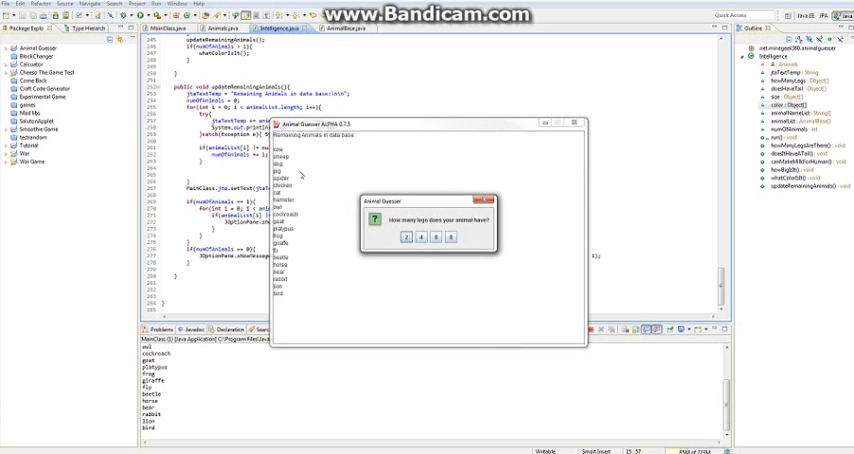
mouse_move(414, 248)
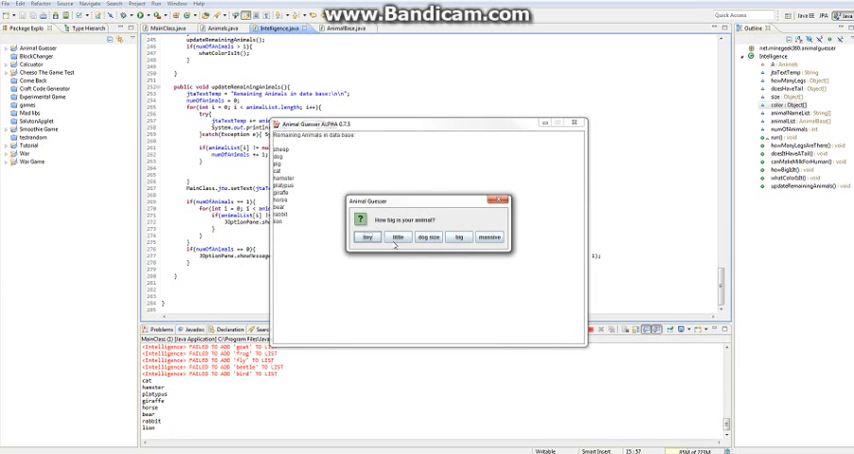
left_click(392, 236)
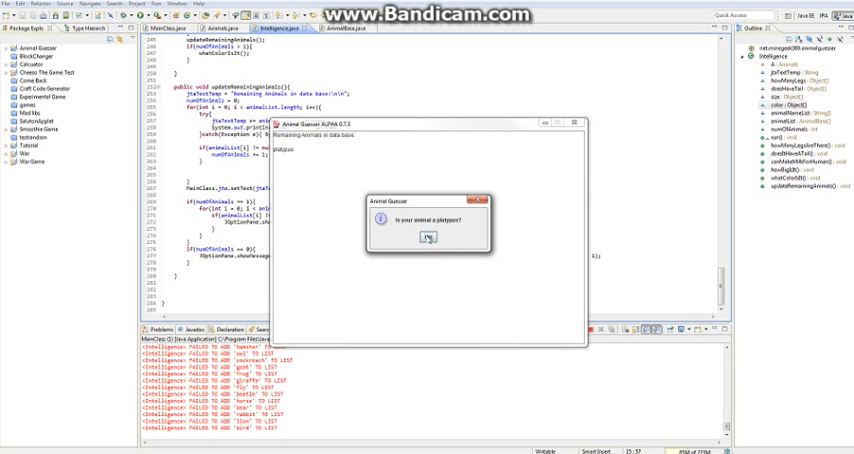
left_click(428, 238)
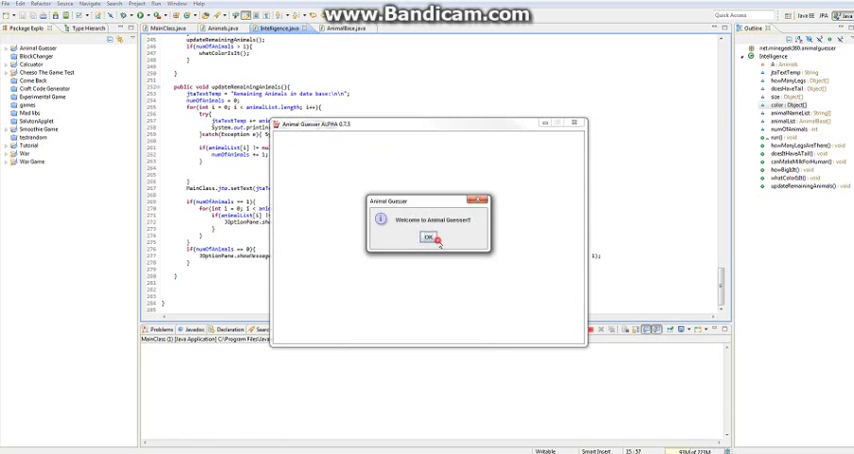
Start a round and answer the tail and size questions until no matching animal is found.
left_click(428, 240)
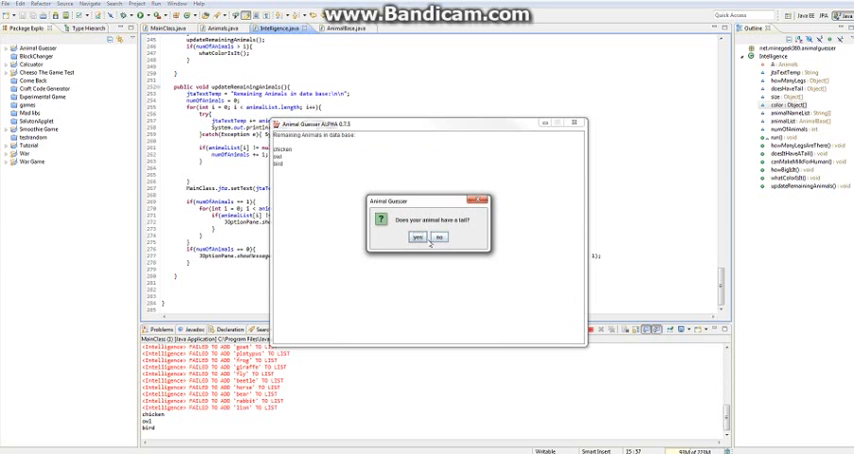
left_click(424, 236)
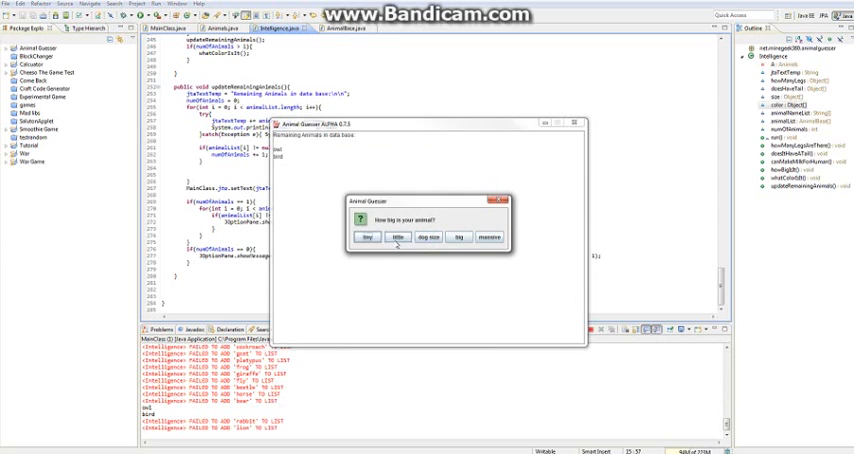
left_click(404, 236)
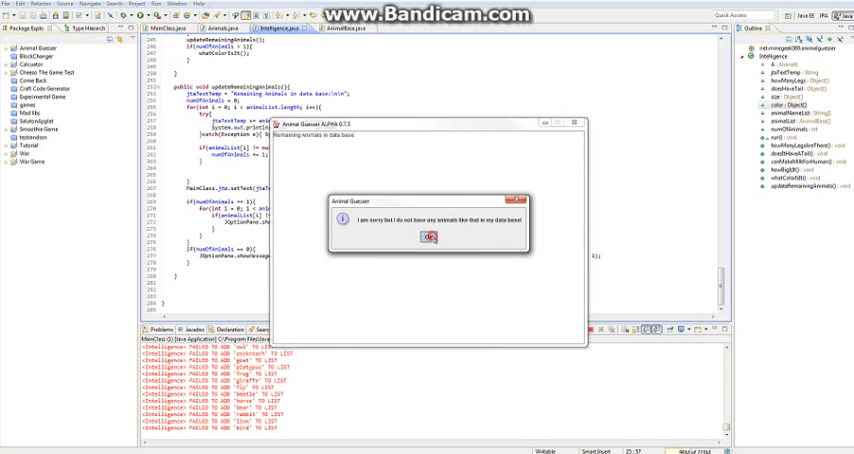
Dismiss the 'I am sorry' no-match message to end the program.
left_click(428, 236)
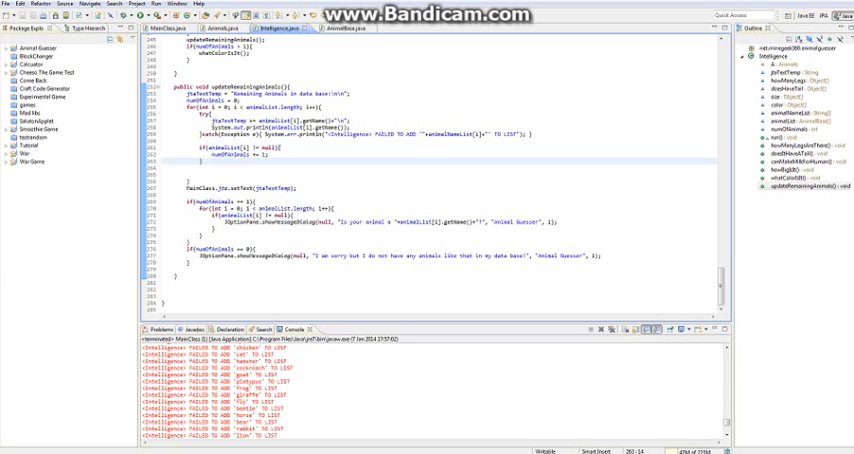
Switch to Animals.java listing each animal as a static constant with its traits.
left_click(184, 276)
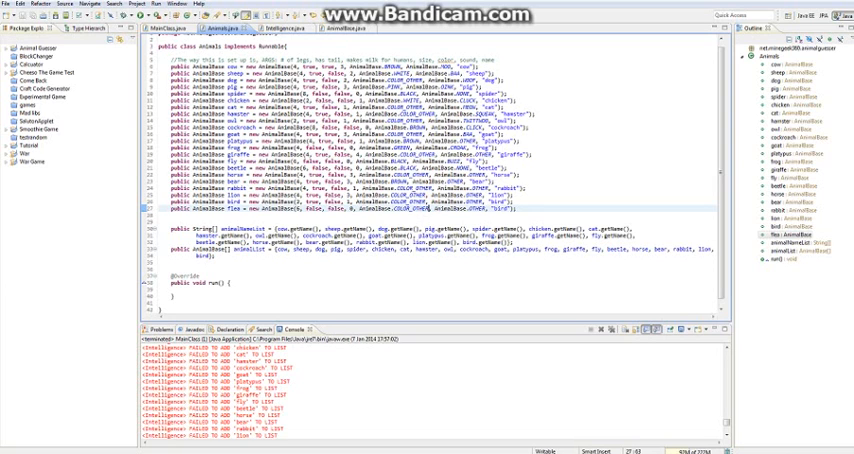
Add the flea declaration and array entry in Animals.java, save, and rerun the game.
double_click(410, 202)
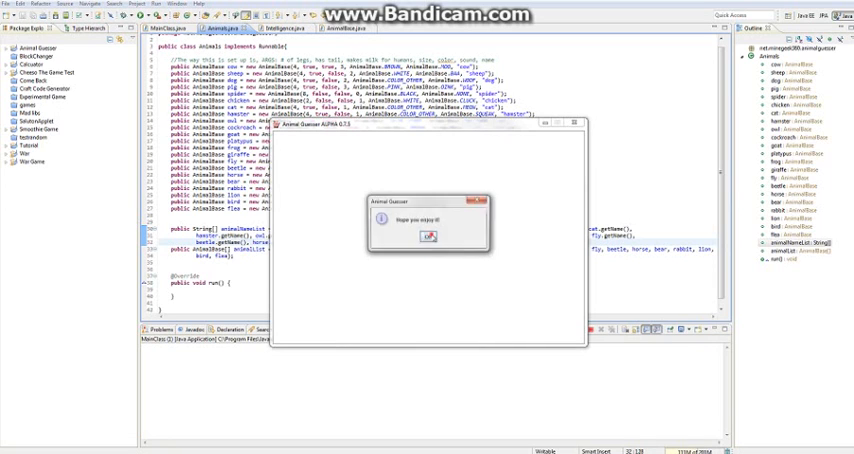
Play a round answering the tail and colour questions and confirm the guess of the new animal.
left_click(428, 236)
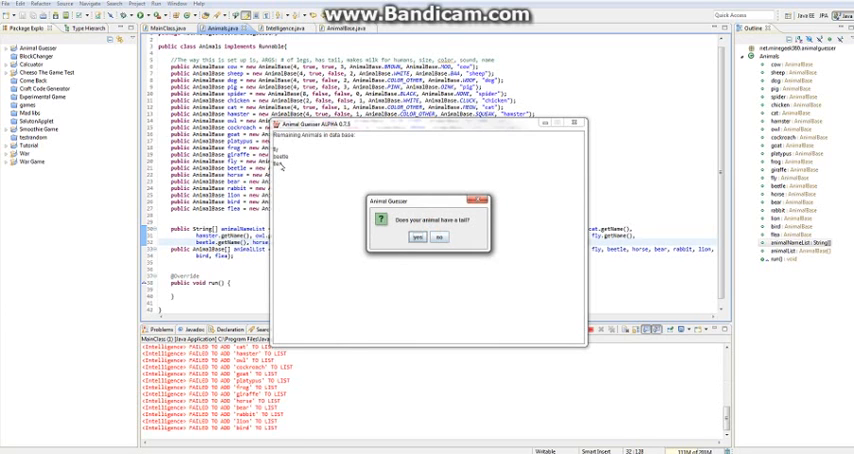
left_click(416, 236)
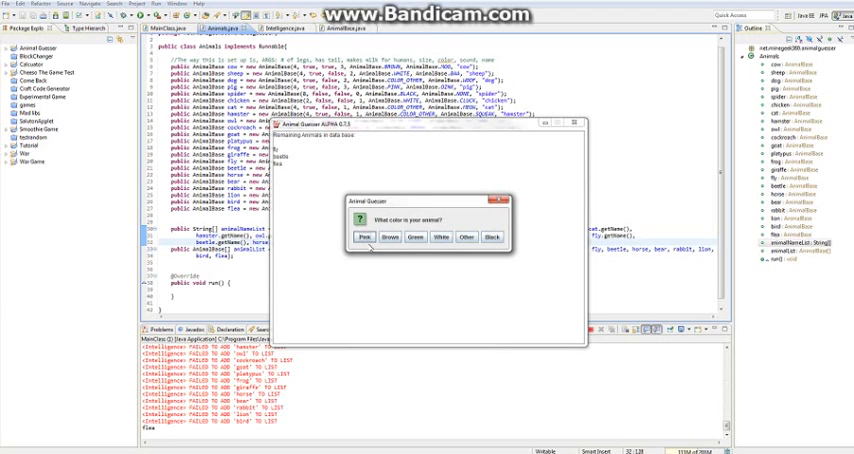
mouse_move(480, 240)
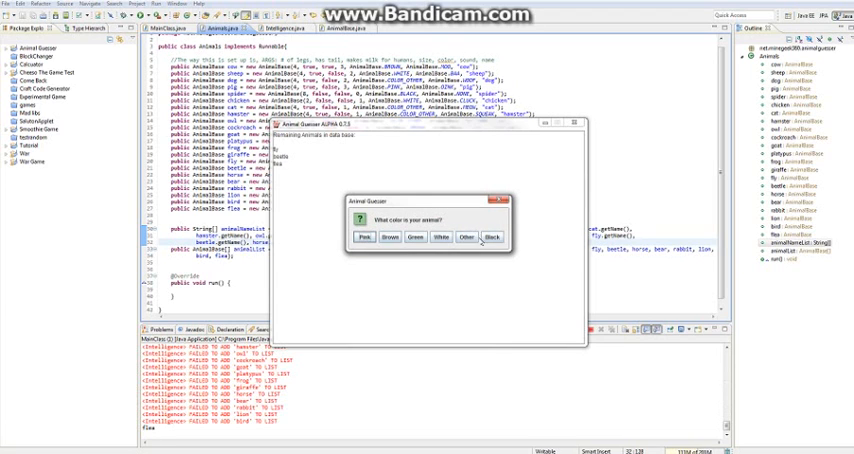
left_click(492, 236)
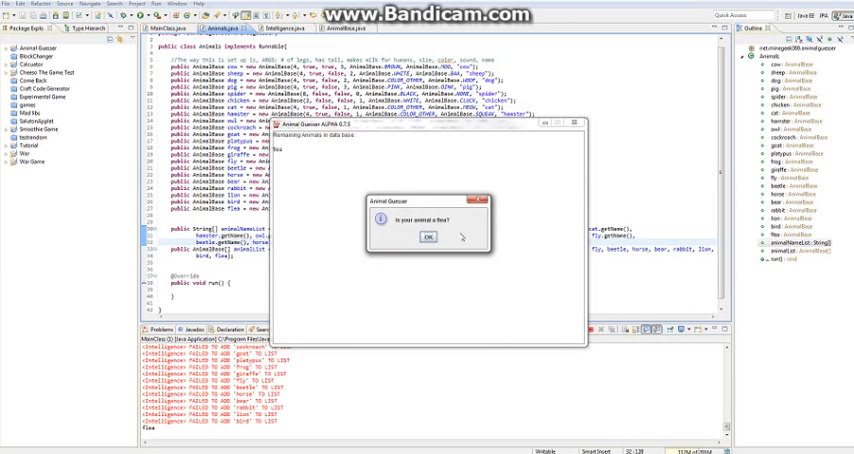
left_click(430, 236)
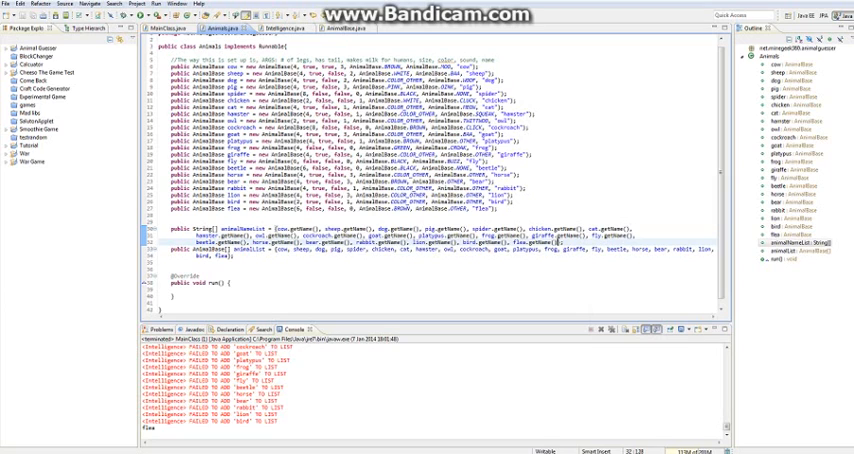
mouse_move(764, 200)
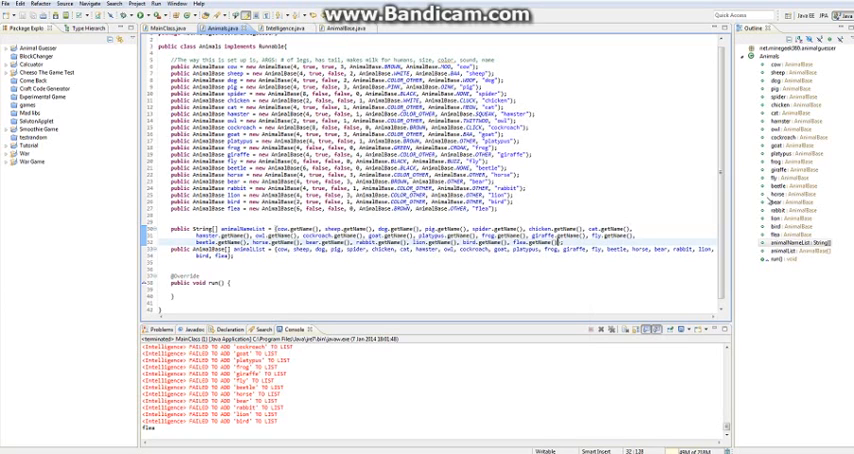